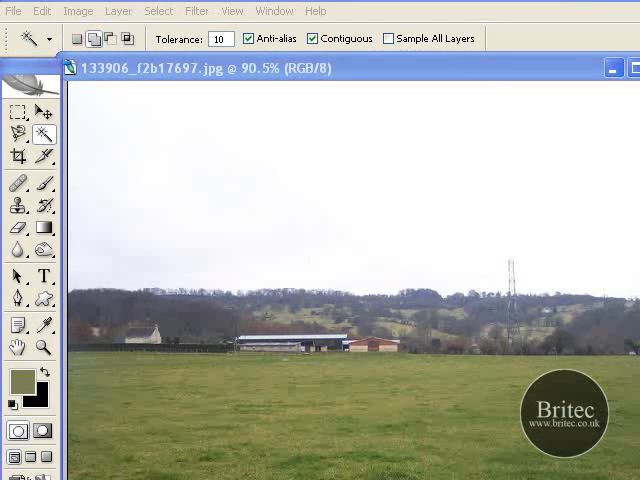
{"action": "mouse_move", "coordinate": [322, 208]}
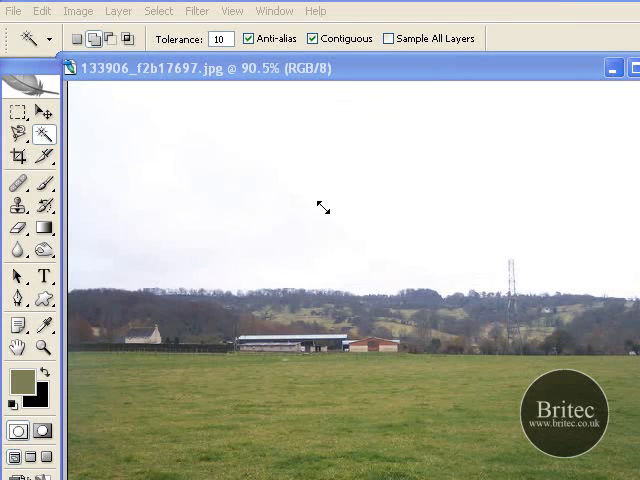
{"action": "mouse_move", "coordinate": [256, 100]}
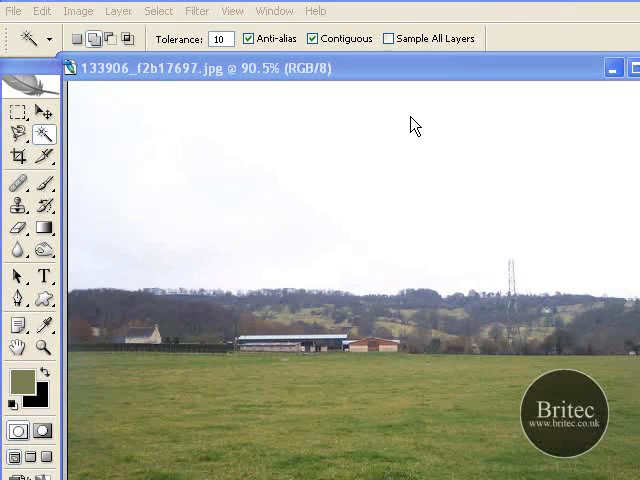
{"action": "mouse_move", "coordinate": [458, 152]}
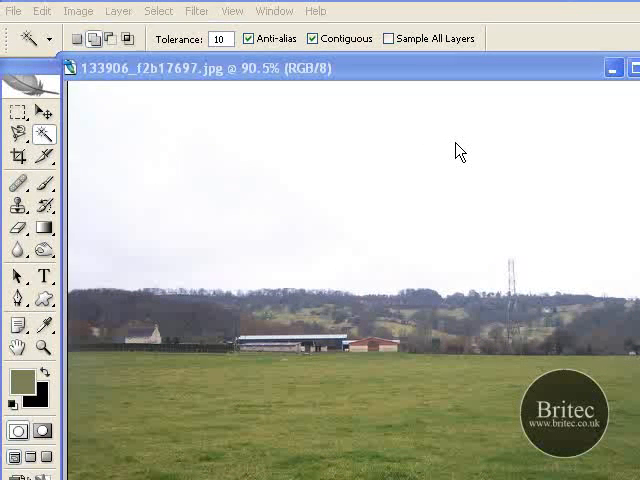
{"action": "mouse_move", "coordinate": [440, 276]}
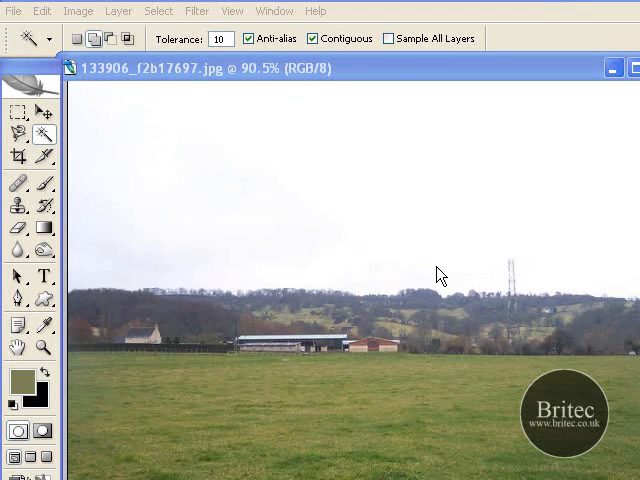
{"action": "mouse_move", "coordinate": [410, 140]}
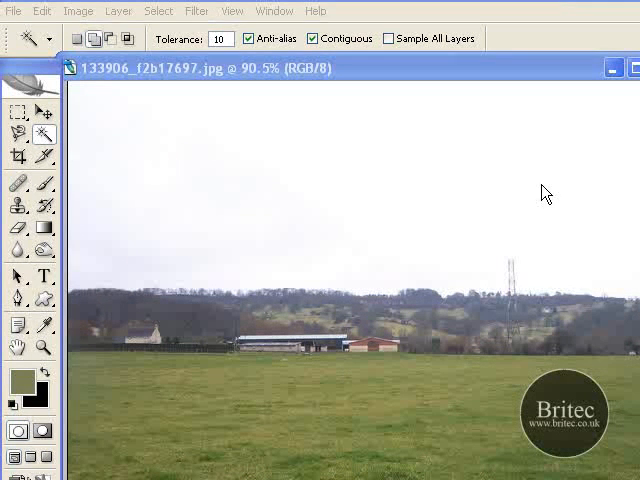
{"action": "mouse_move", "coordinate": [108, 244]}
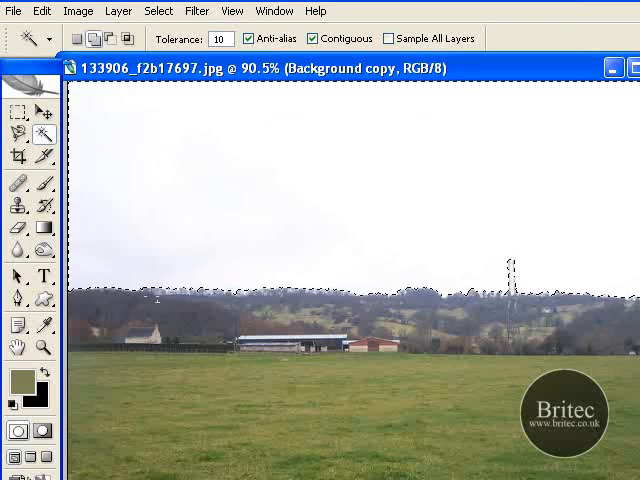
{"action": "mouse_move", "coordinate": [200, 190]}
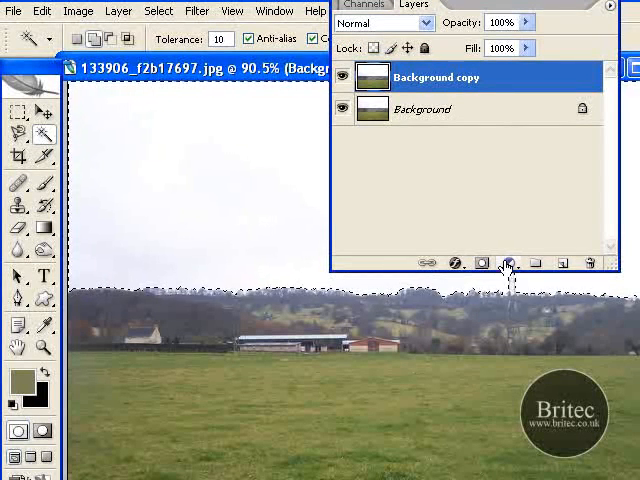
- Add a Selective Color adjustment layer with Whites set to Cyan +24 and Magenta +14
{"action": "left_click", "coordinate": [508, 264]}
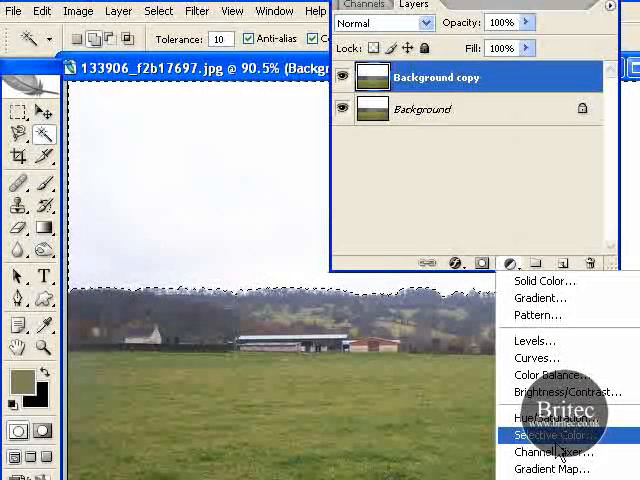
{"action": "left_click", "coordinate": [552, 436]}
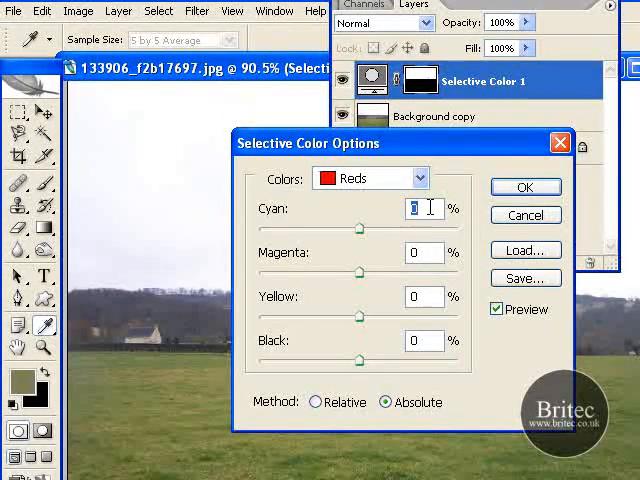
{"action": "left_click", "coordinate": [368, 178]}
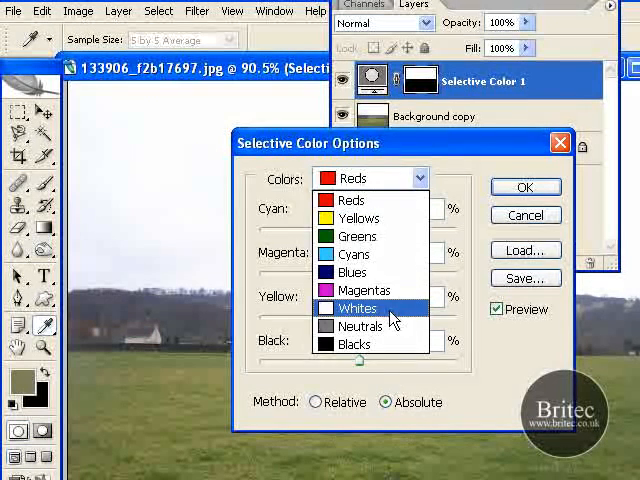
{"action": "left_click", "coordinate": [356, 308]}
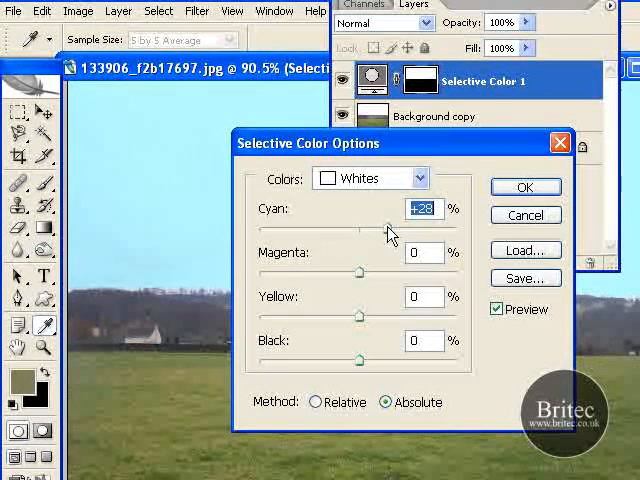
{"action": "left_click_drag", "start_coordinate": [390, 230], "coordinate": [380, 230]}
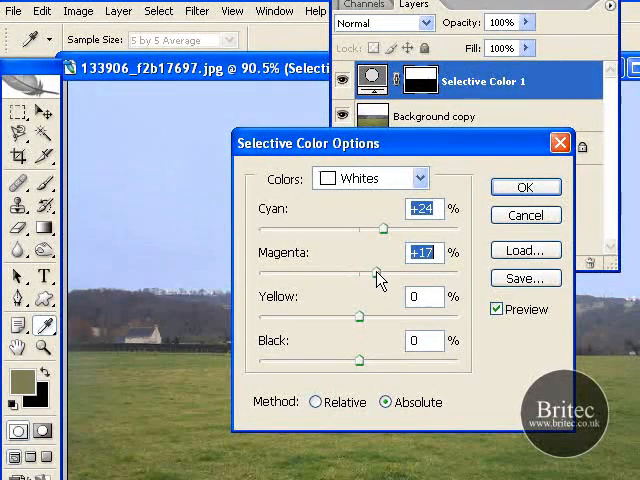
{"action": "left_click_drag", "start_coordinate": [384, 272], "coordinate": [376, 272]}
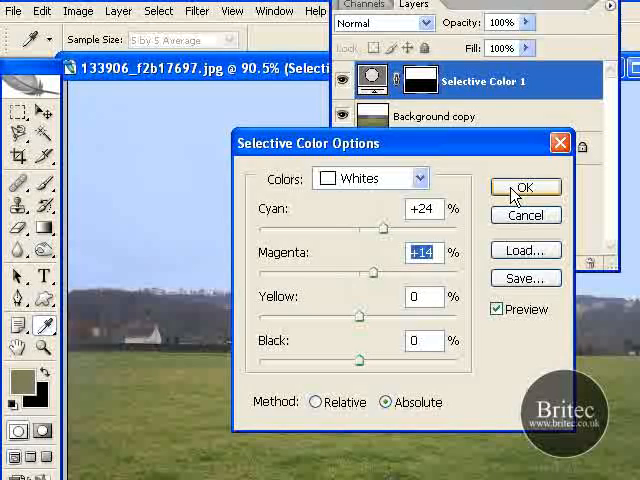
{"action": "left_click", "coordinate": [524, 188]}
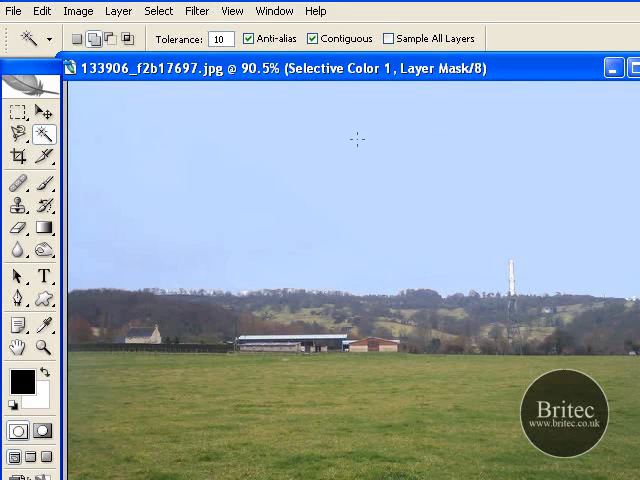
{"action": "mouse_move", "coordinate": [244, 240]}
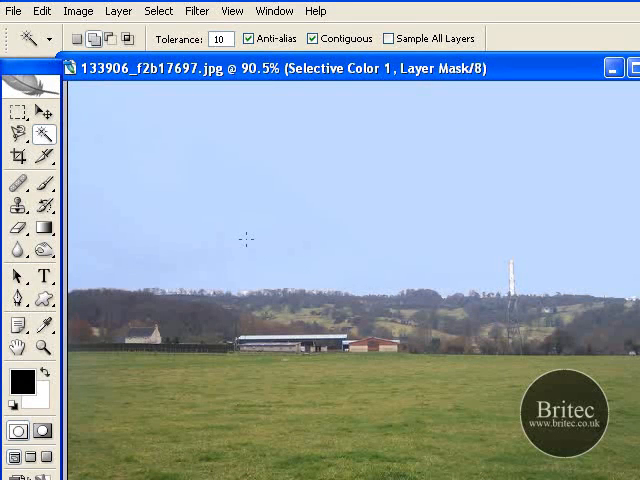
{"action": "mouse_move", "coordinate": [364, 204]}
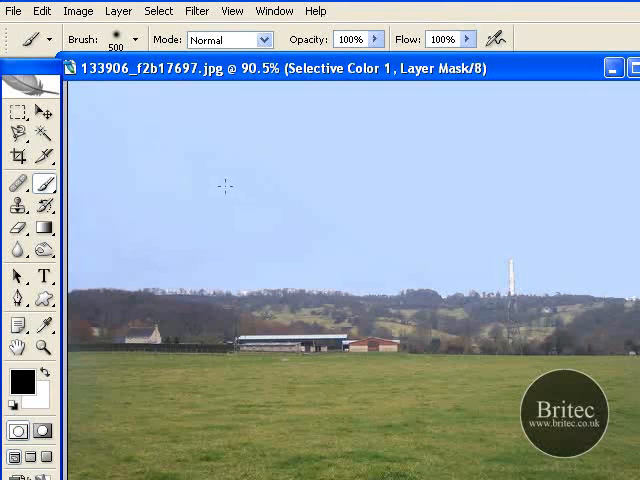
{"action": "mouse_move", "coordinate": [180, 132]}
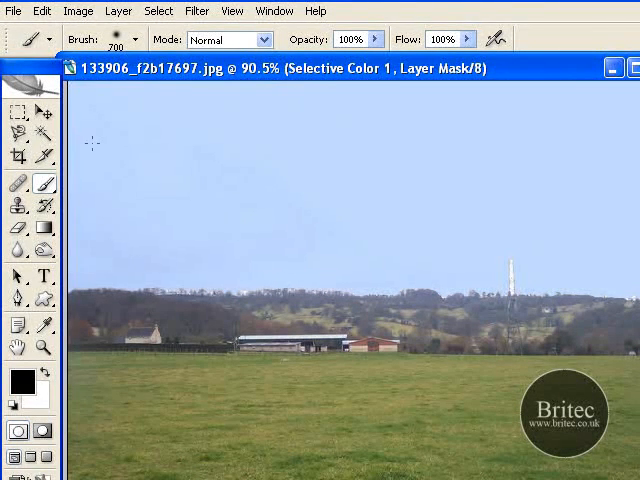
- Adjust the brush options ready to paint black on the Selective Color 1 mask
{"action": "left_click", "coordinate": [136, 40]}
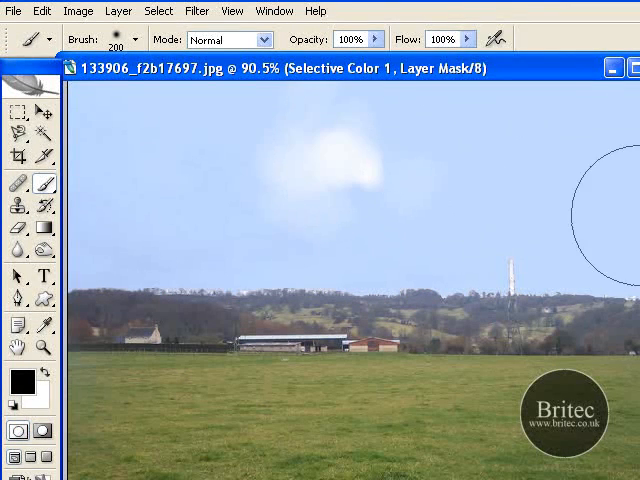
{"action": "mouse_move", "coordinate": [116, 140]}
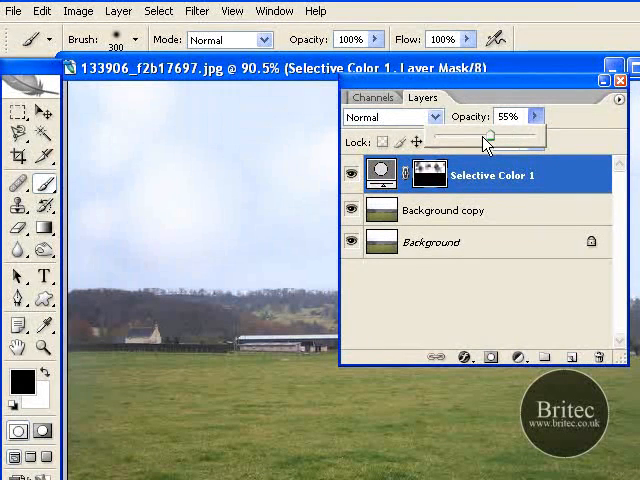
- Lower the Selective Color 1 layer's opacity to soften the blue sky
{"action": "left_click_drag", "start_coordinate": [488, 136], "coordinate": [480, 136]}
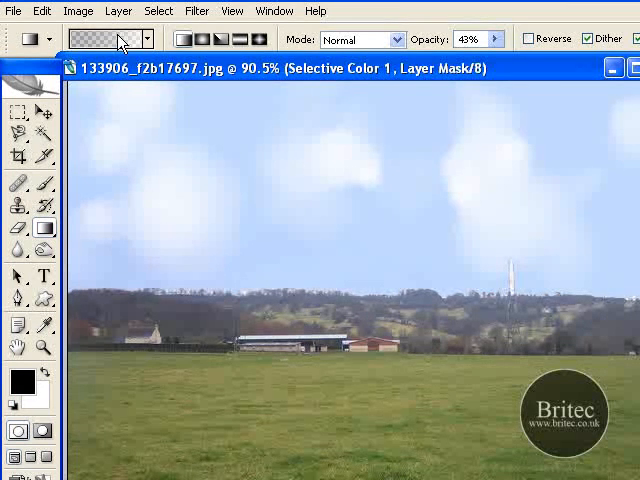
- Choose the Black, White preset from the gradient picker for the sky fade
{"action": "left_click", "coordinate": [104, 40]}
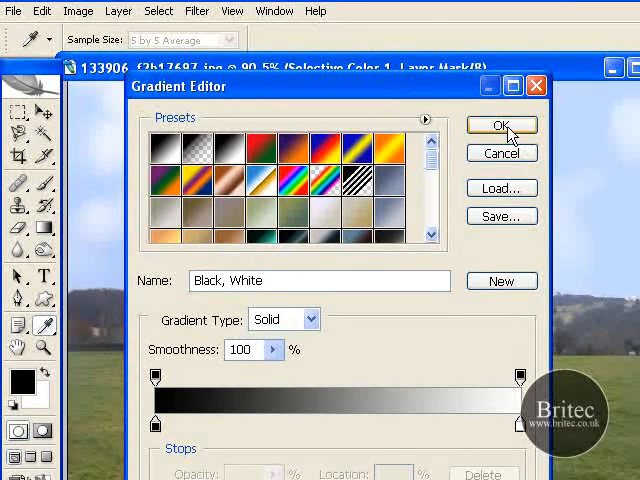
{"action": "left_click", "coordinate": [502, 126]}
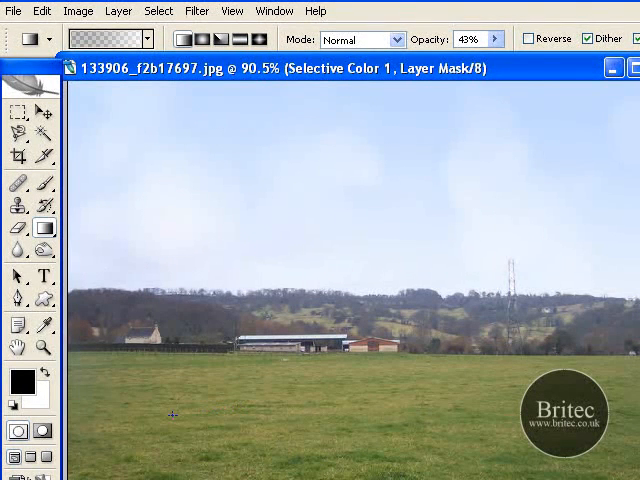
{"action": "mouse_move", "coordinate": [172, 186]}
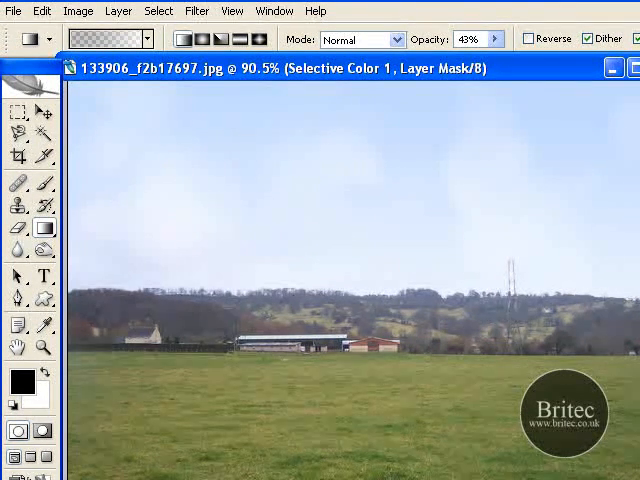
{"action": "mouse_move", "coordinate": [360, 82]}
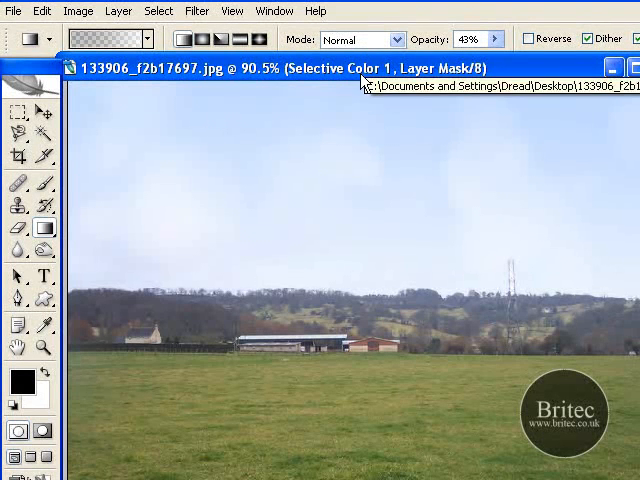
{"action": "mouse_move", "coordinate": [488, 204]}
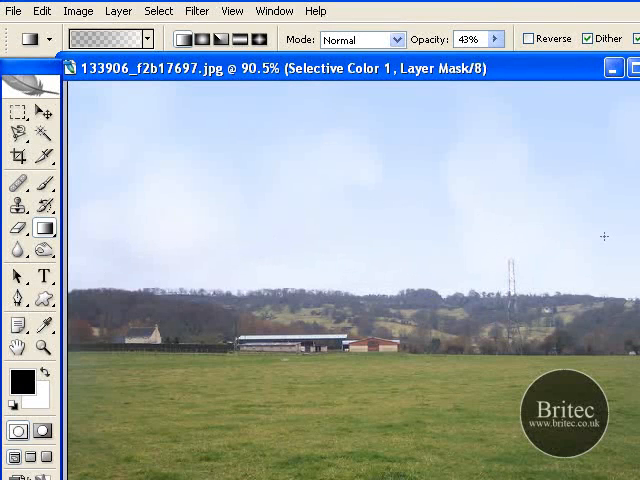
{"action": "mouse_move", "coordinate": [238, 268]}
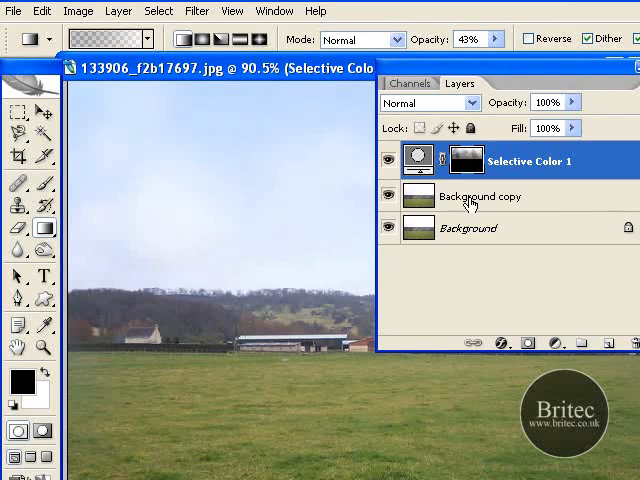
- Make the Background copy layer active and head to the Image menu
{"action": "left_click", "coordinate": [468, 228]}
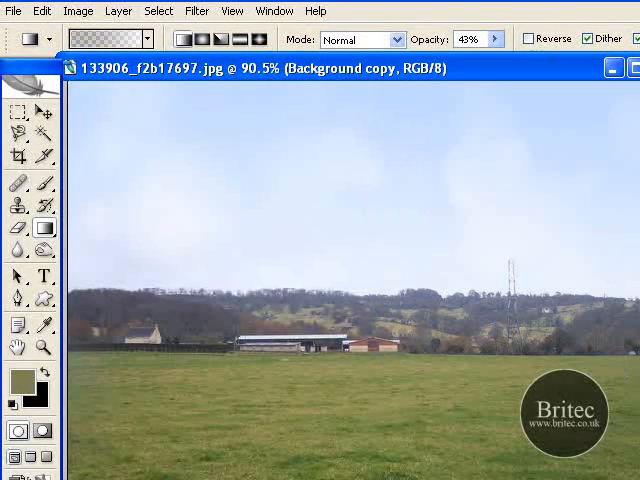
{"action": "left_click", "coordinate": [78, 12]}
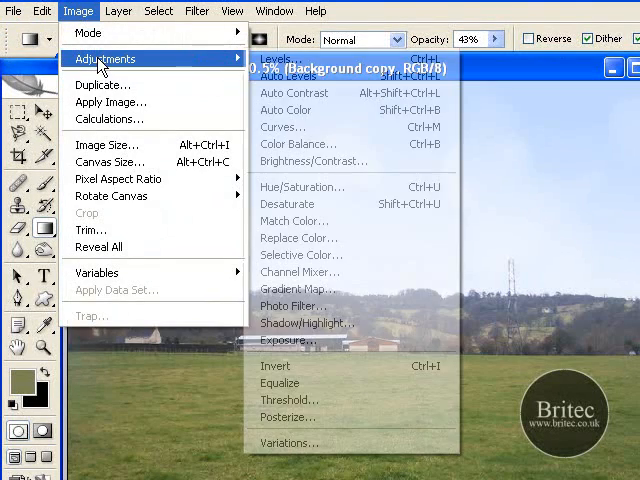
- Set Levels input to 38, 1.08 and 250 on the Background copy layer
{"action": "left_click", "coordinate": [274, 52]}
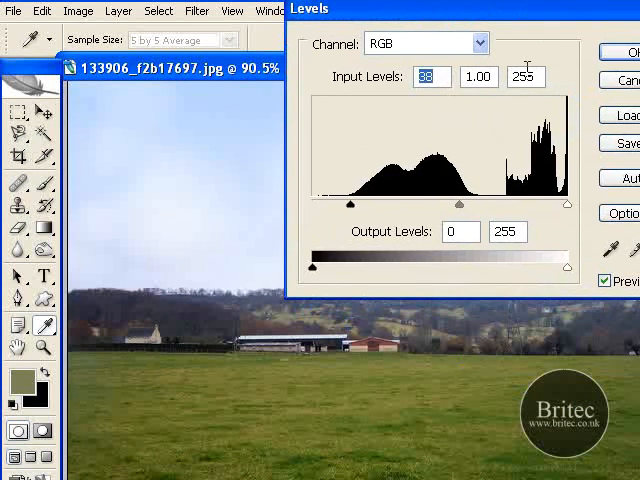
{"action": "left_click_drag", "start_coordinate": [568, 204], "coordinate": [564, 204]}
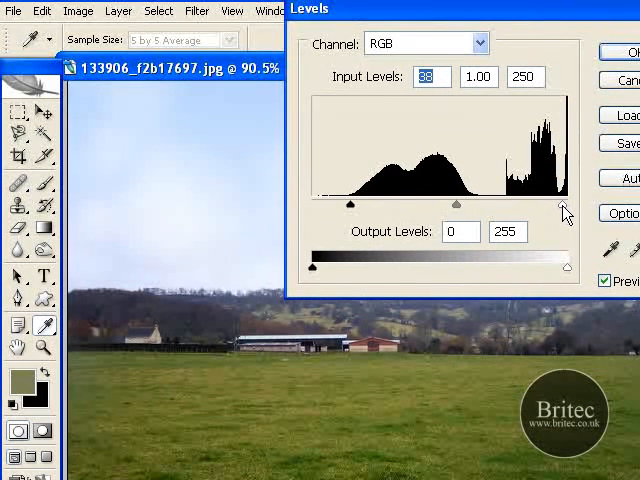
{"action": "left_click_drag", "start_coordinate": [564, 204], "coordinate": [456, 204]}
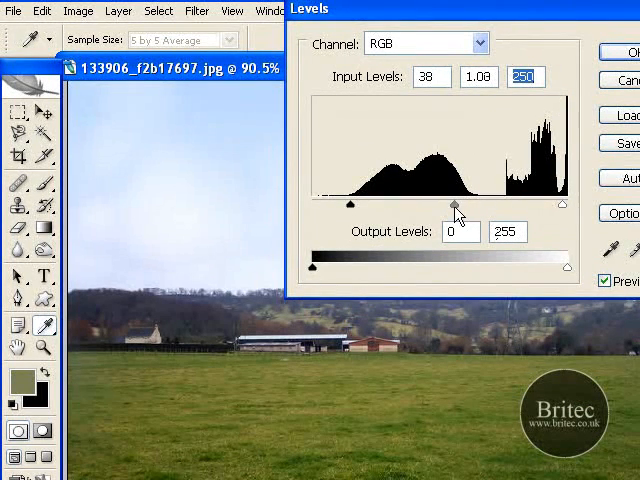
{"action": "left_click_drag", "start_coordinate": [456, 204], "coordinate": [448, 204]}
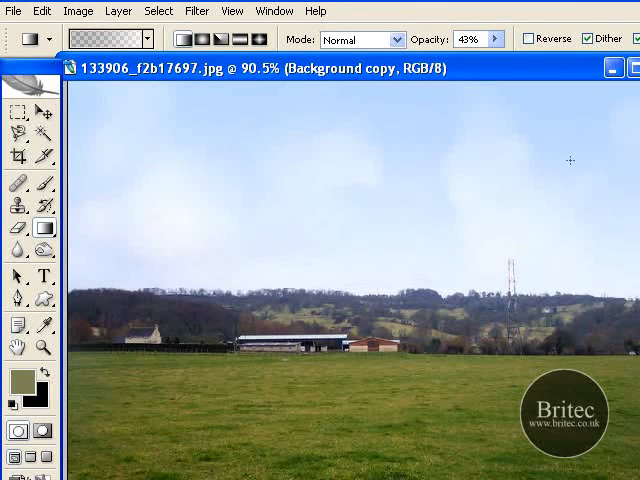
{"action": "mouse_move", "coordinate": [396, 276]}
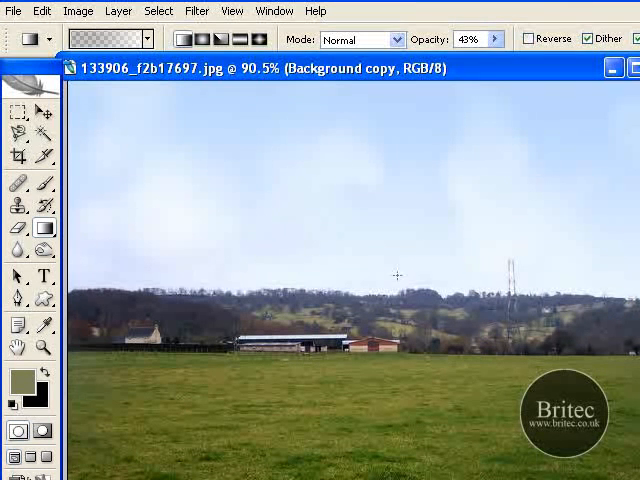
{"action": "mouse_move", "coordinate": [410, 310]}
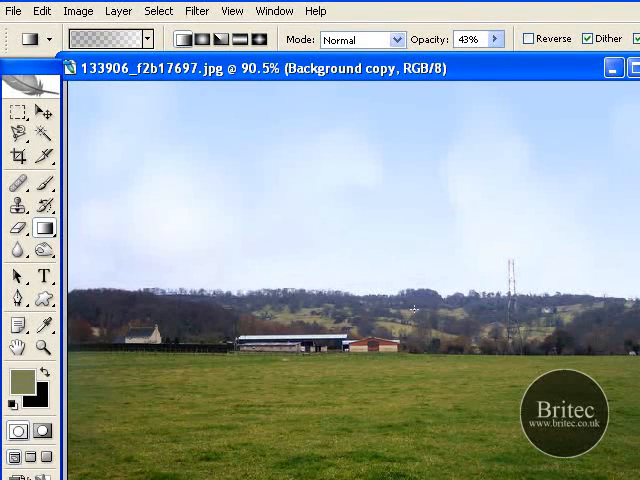
{"action": "mouse_move", "coordinate": [368, 80]}
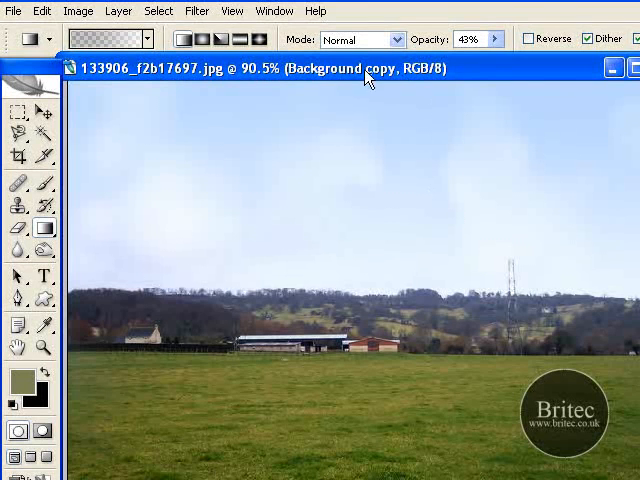